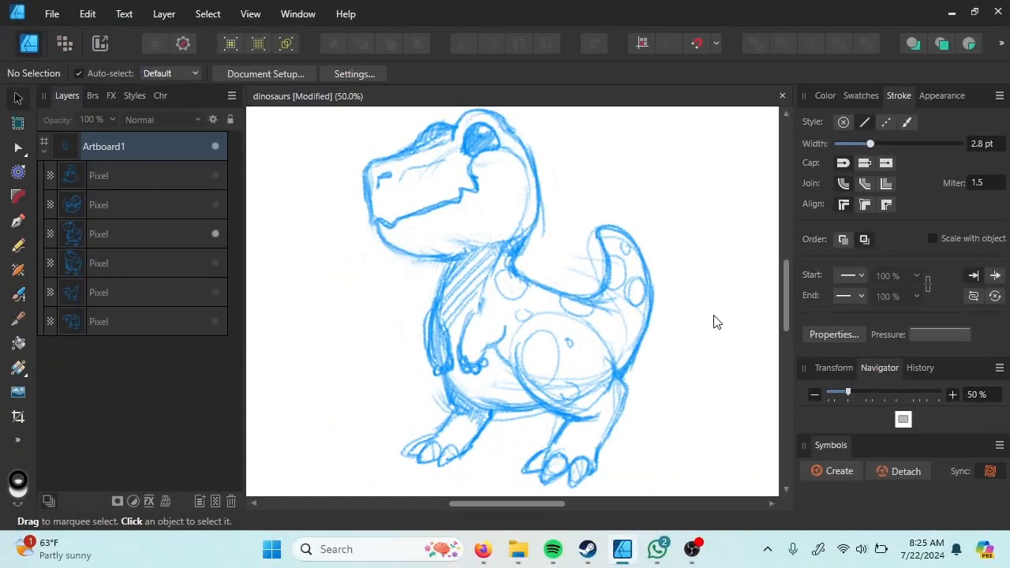
mouse_move(490, 158)
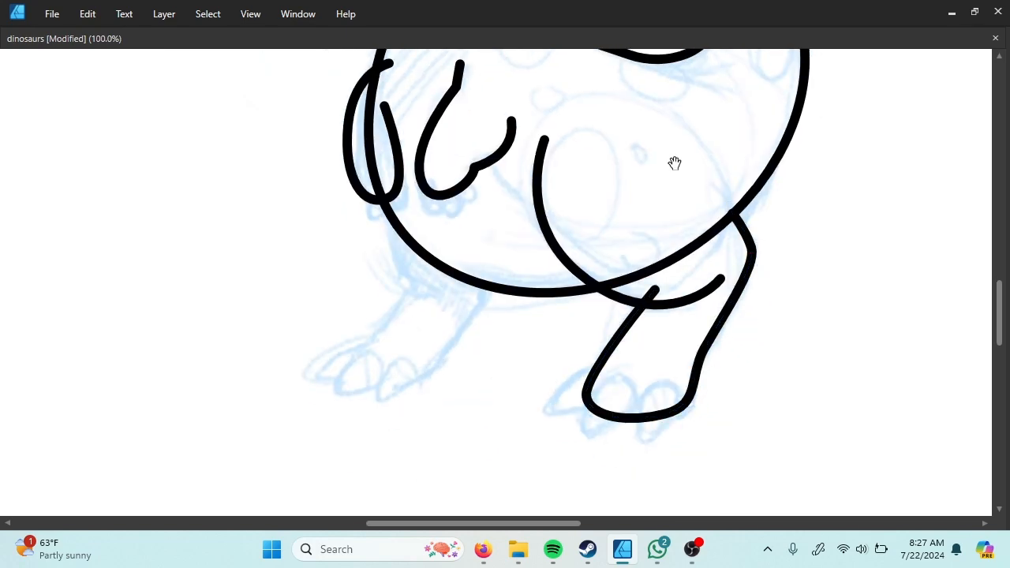
- Pan the canvas to bring the dinosaur's lower legs into view for inking
drag(675, 163, 608, 252)
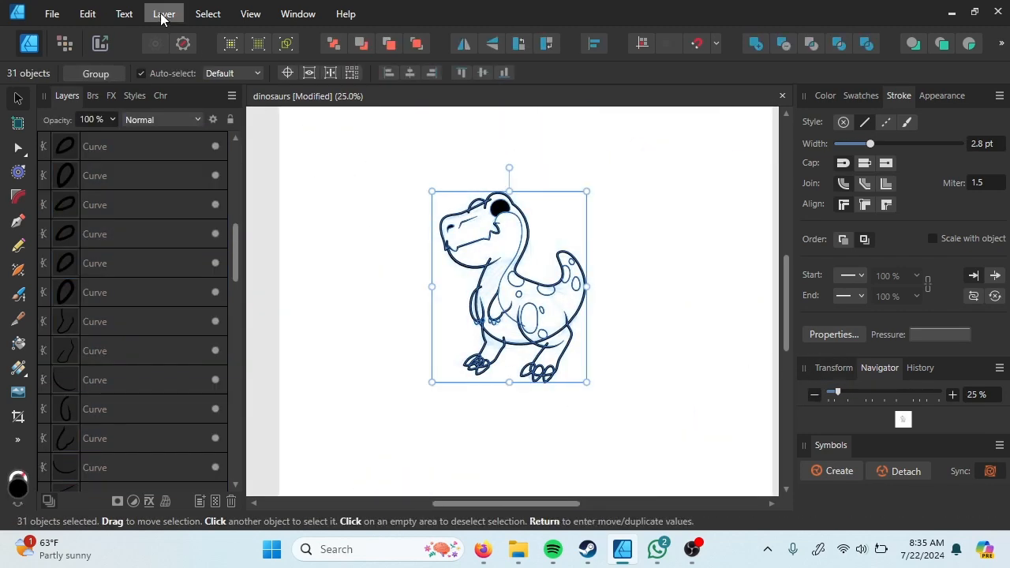
- Expand the selected outline strokes into solid shapes via the Layer menu
click(164, 13)
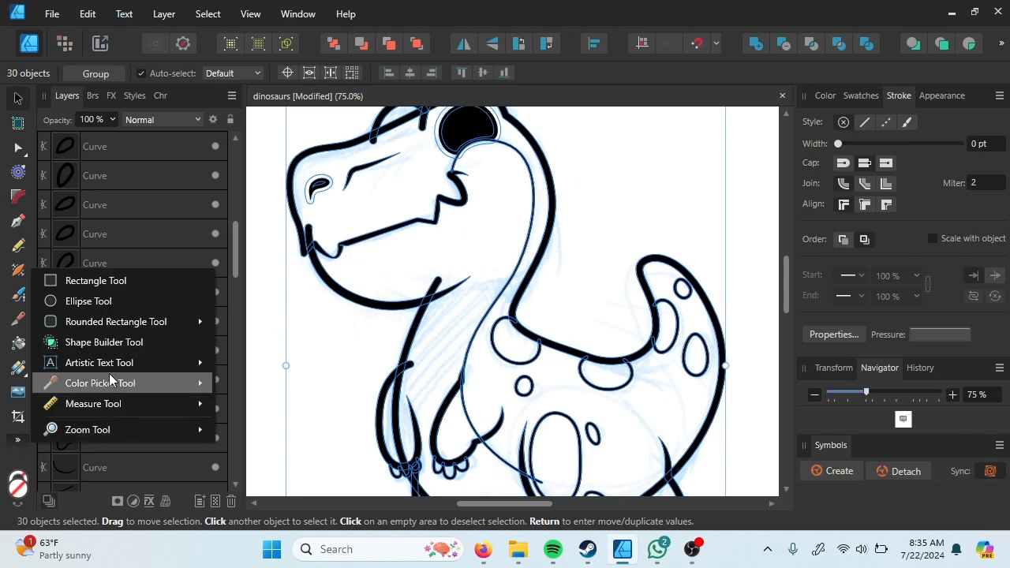
- Merge the overlapping outline pieces with the Shape Builder Tool into unified line work
click(104, 341)
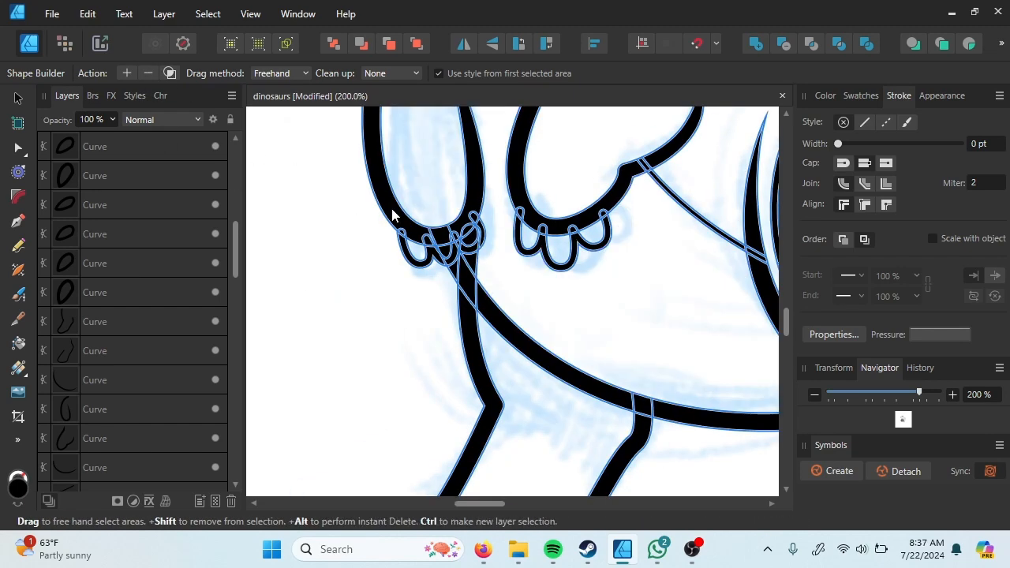
scroll(down, 3)
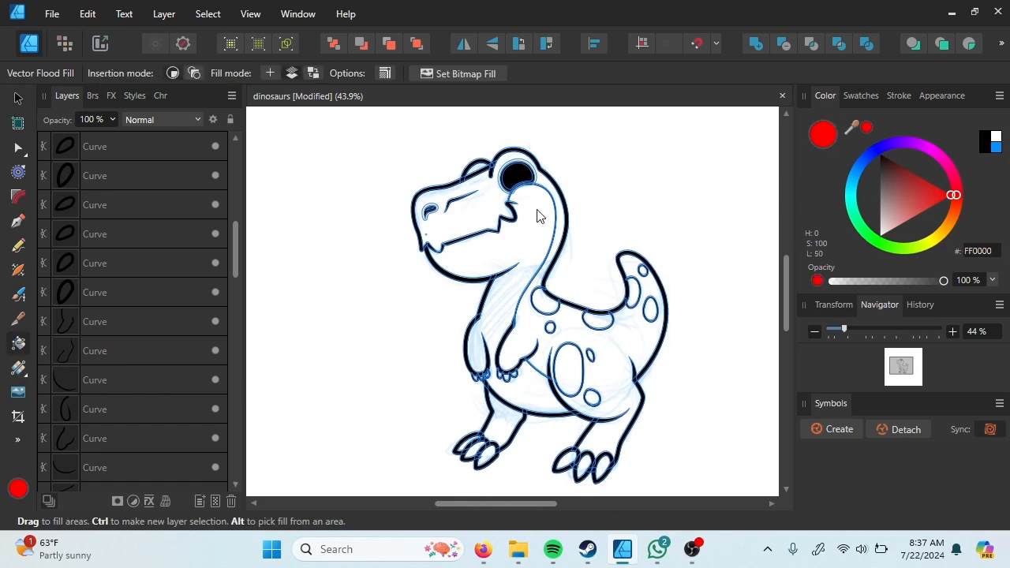
- Pick a yellow-green on the colour wheel and flood-fill the dinosaur's body with it
click(890, 198)
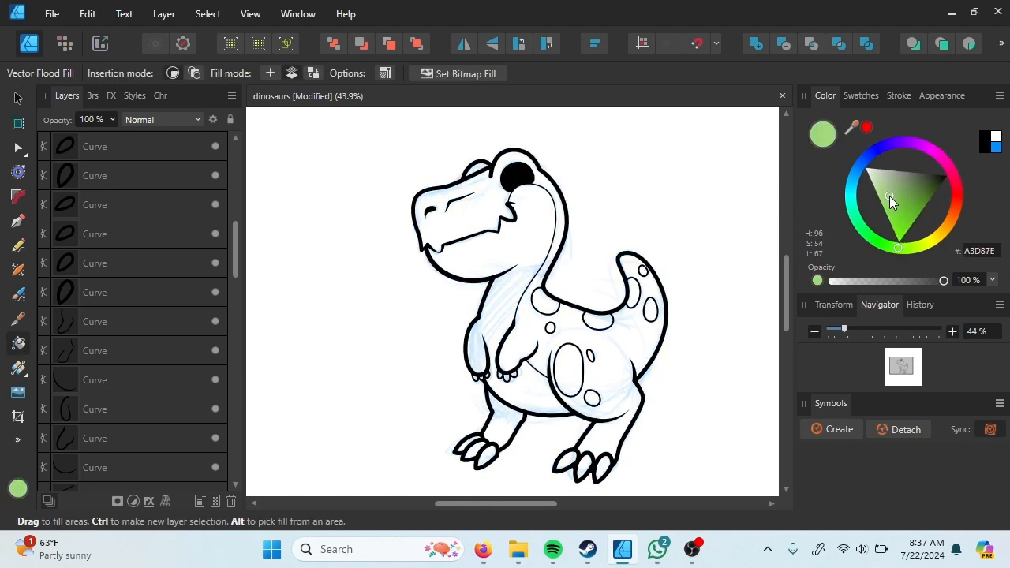
click(907, 222)
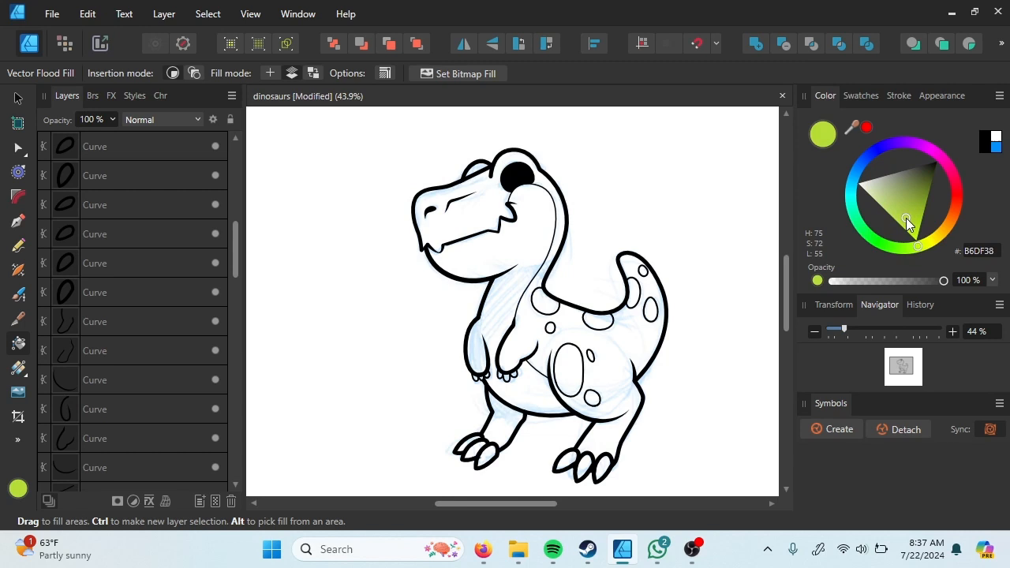
click(623, 351)
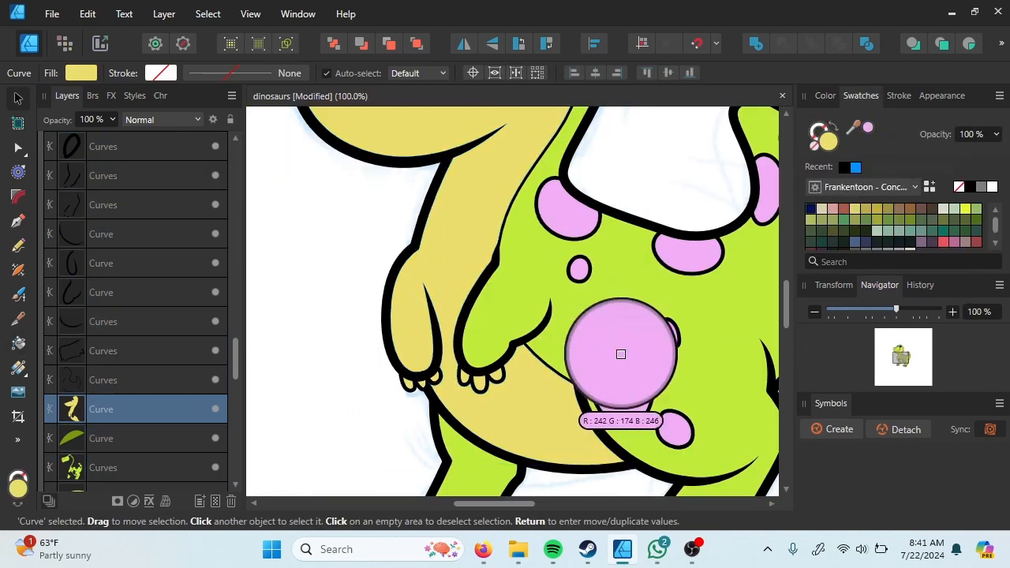
- Cut the front arm with the Knife tool and fill its outer piece green
click(209, 13)
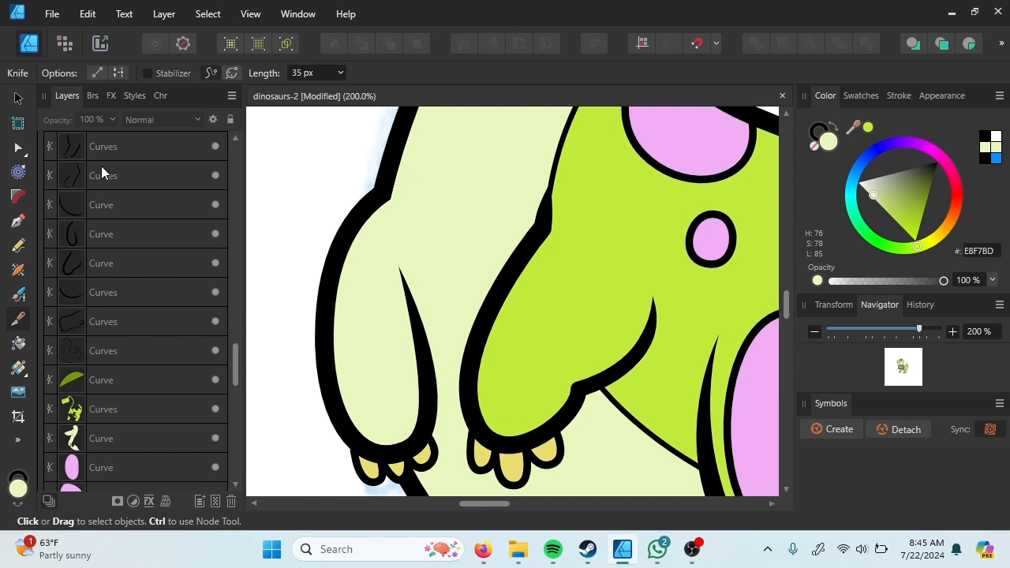
click(101, 439)
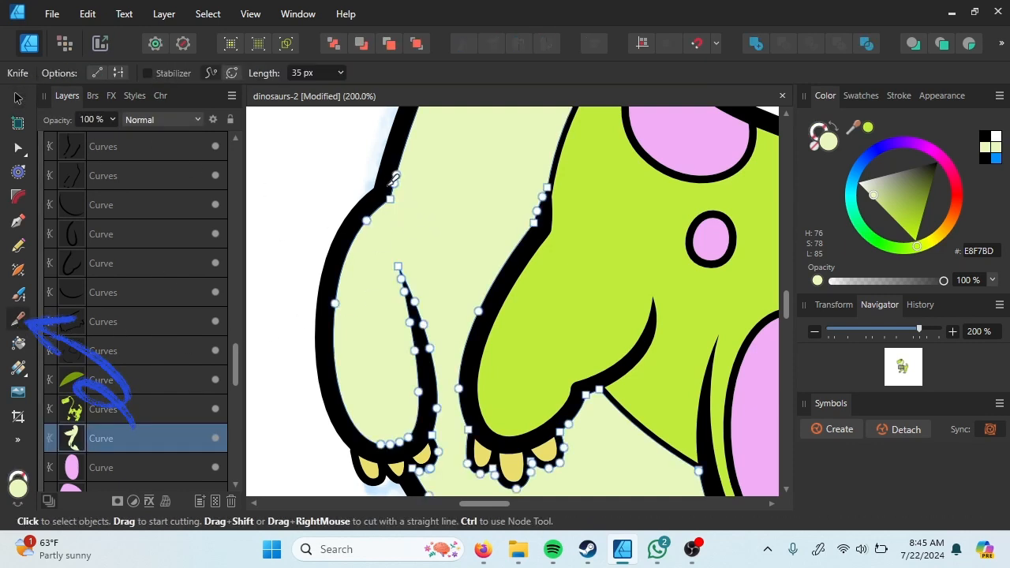
mouse_move(392, 210)
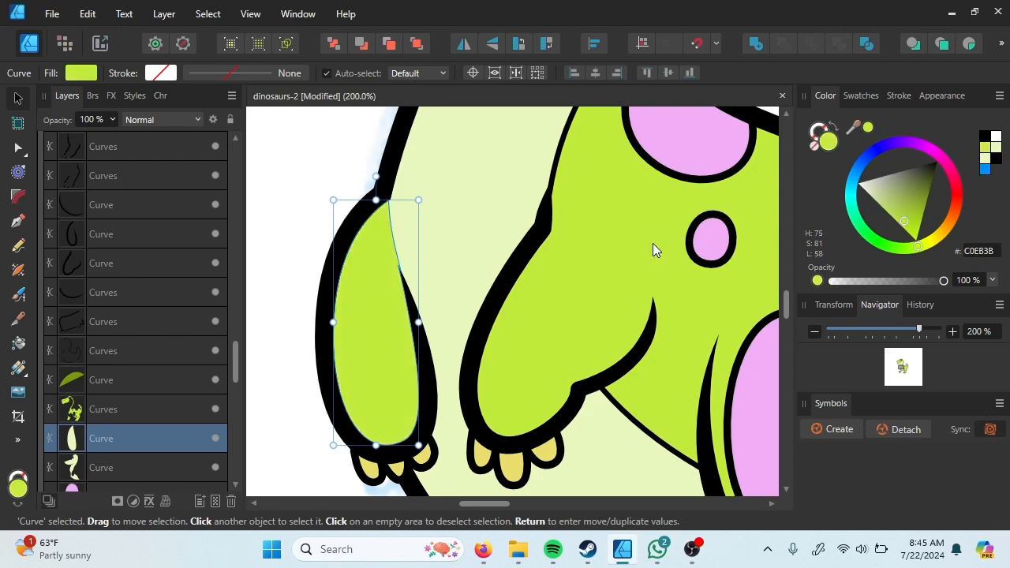
click(815, 332)
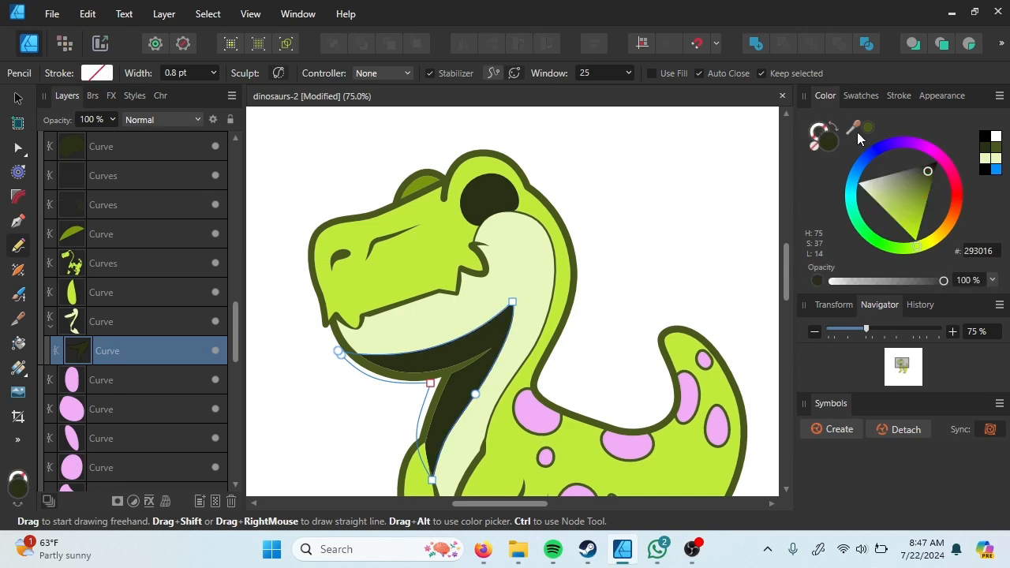
- Draw the dark green shading shape along the dinosaur's neck
click(873, 196)
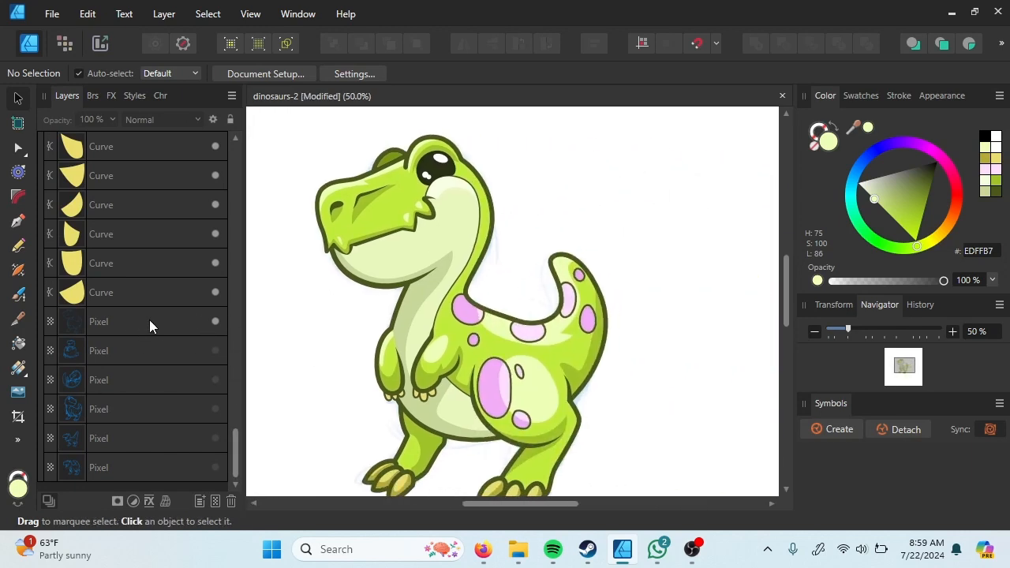
- Select the Pixel sketch layer and move it to the right of the finished dinosaur
click(98, 322)
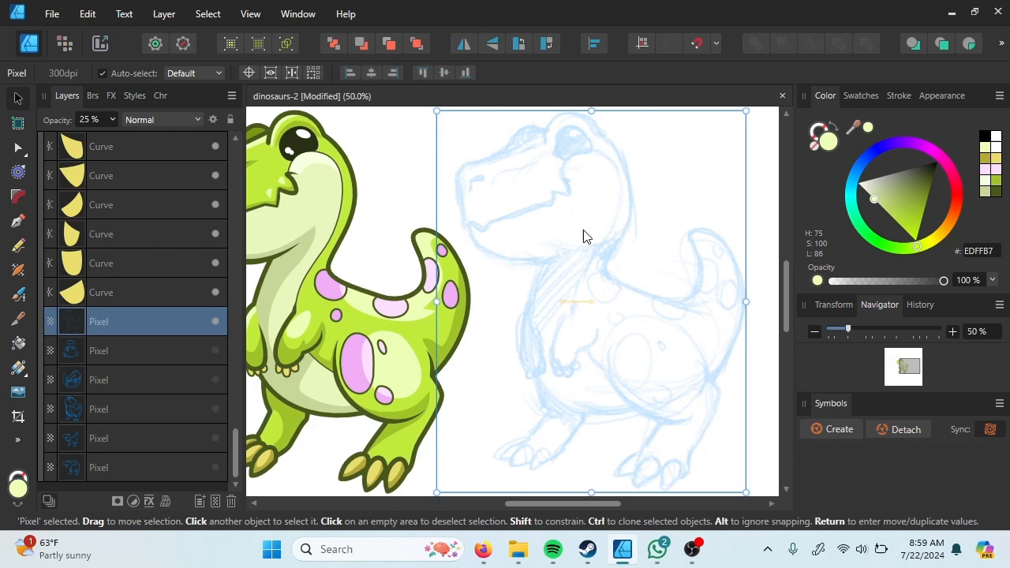